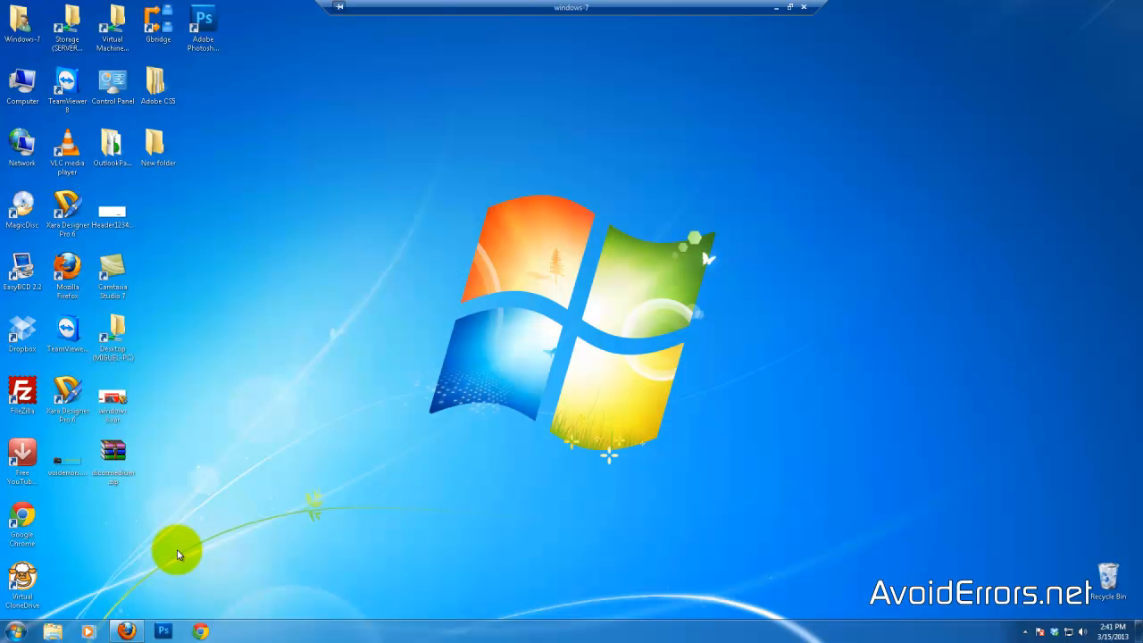
# Launch cmd.exe from the Start menu search for 'cmd'.
pyautogui.click(25, 631)
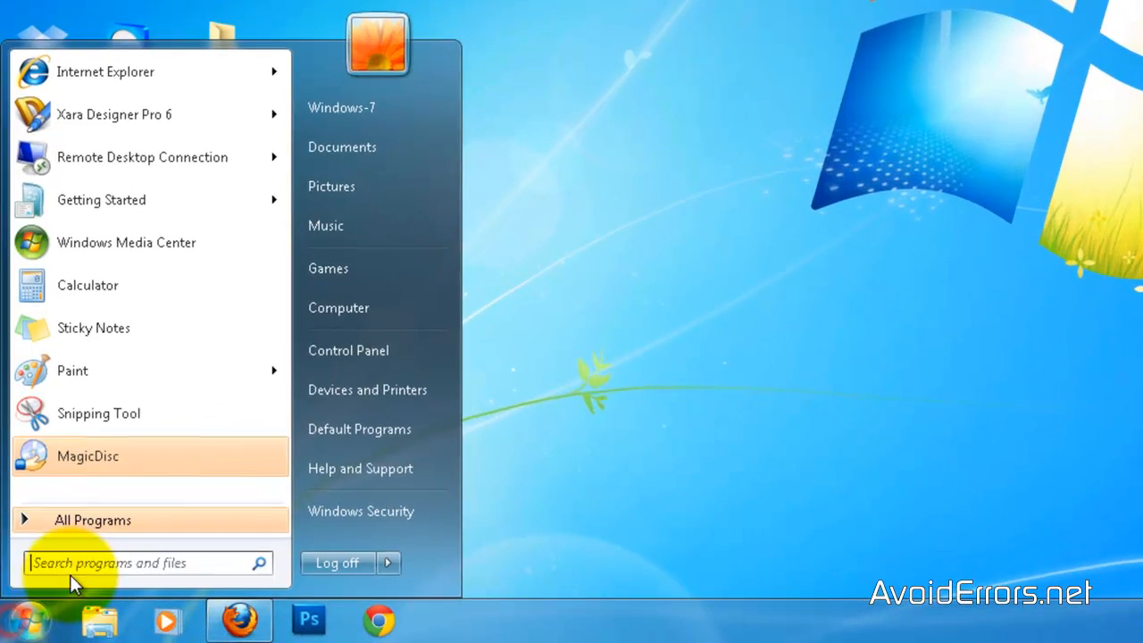
pyautogui.write('cmd')
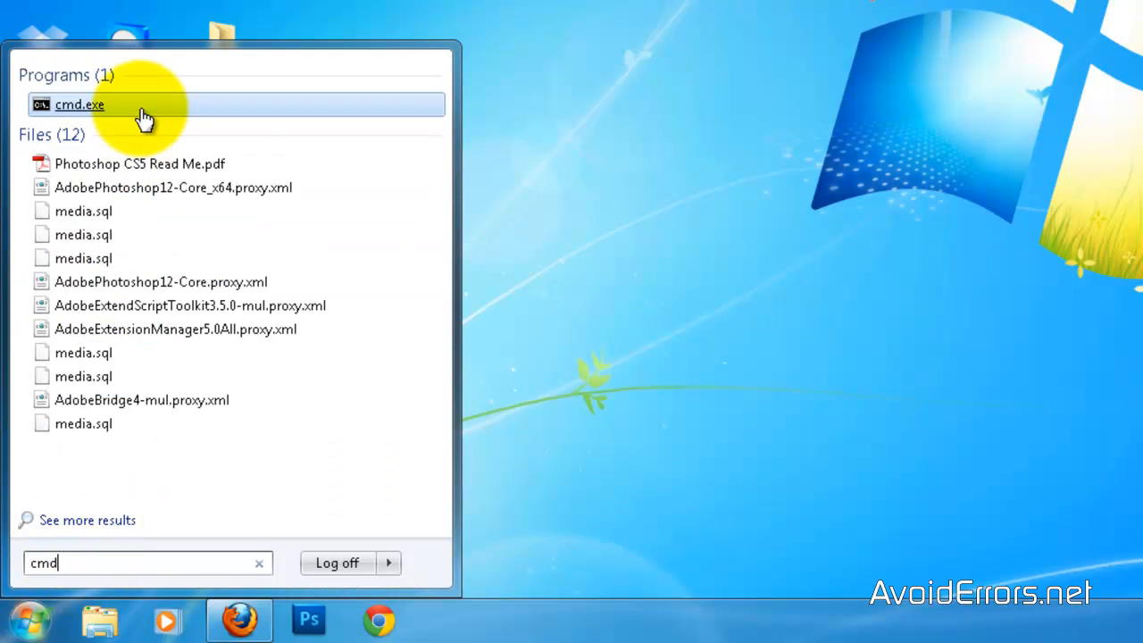
pyautogui.click(78, 103)
pyautogui.write('diskpart')
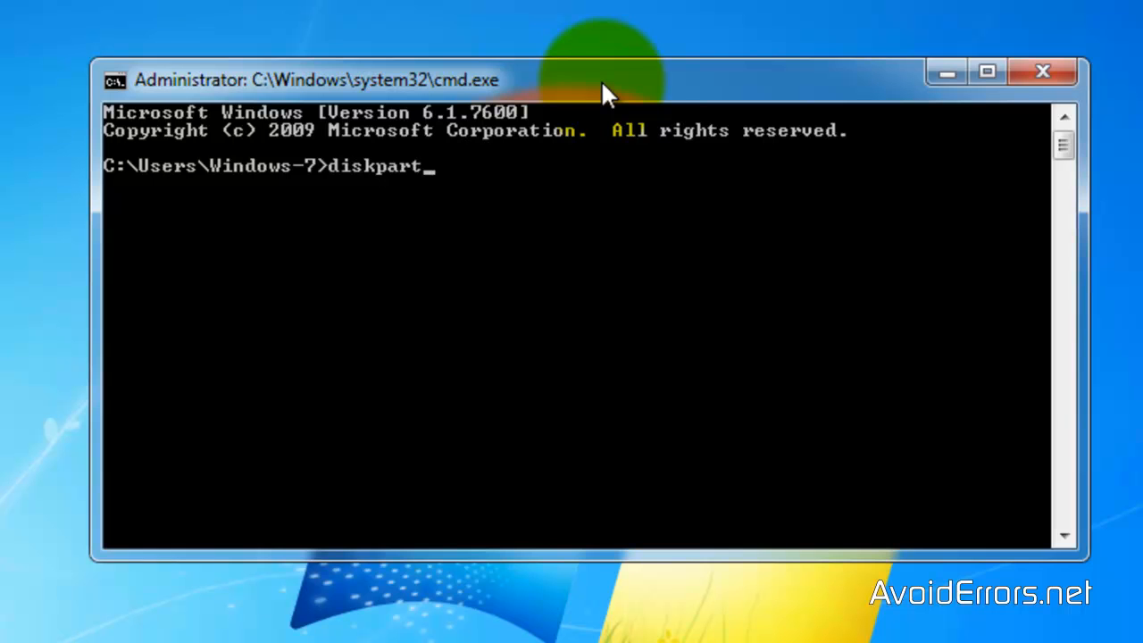
# Run diskpart, list the disks, select disk 1 and clean it.
pyautogui.press('enter')
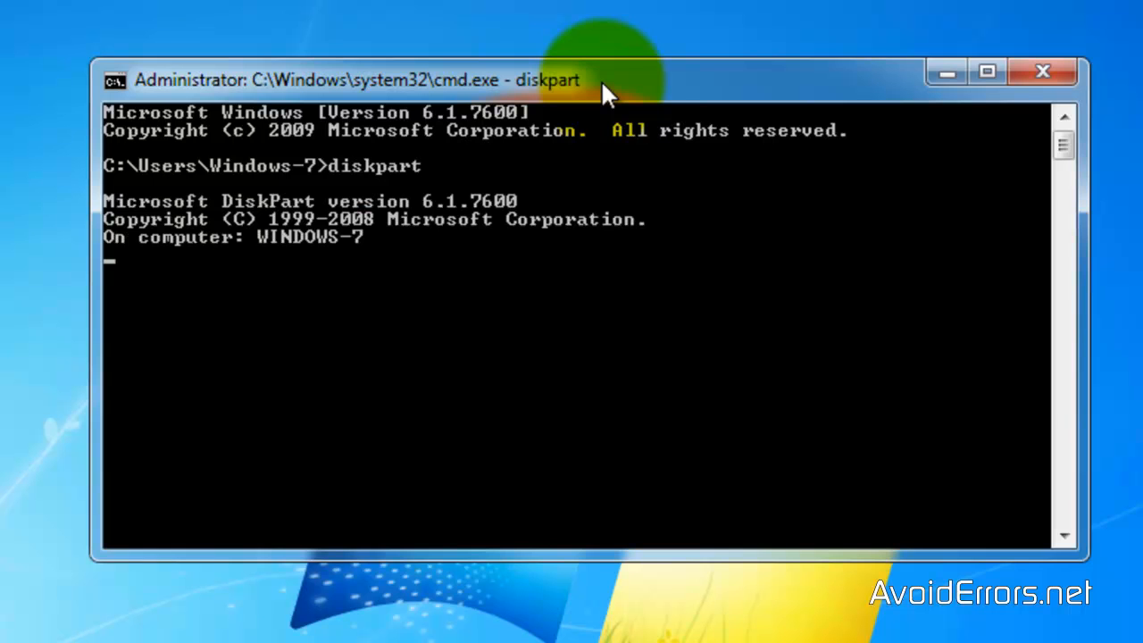
pyautogui.write('list disk')
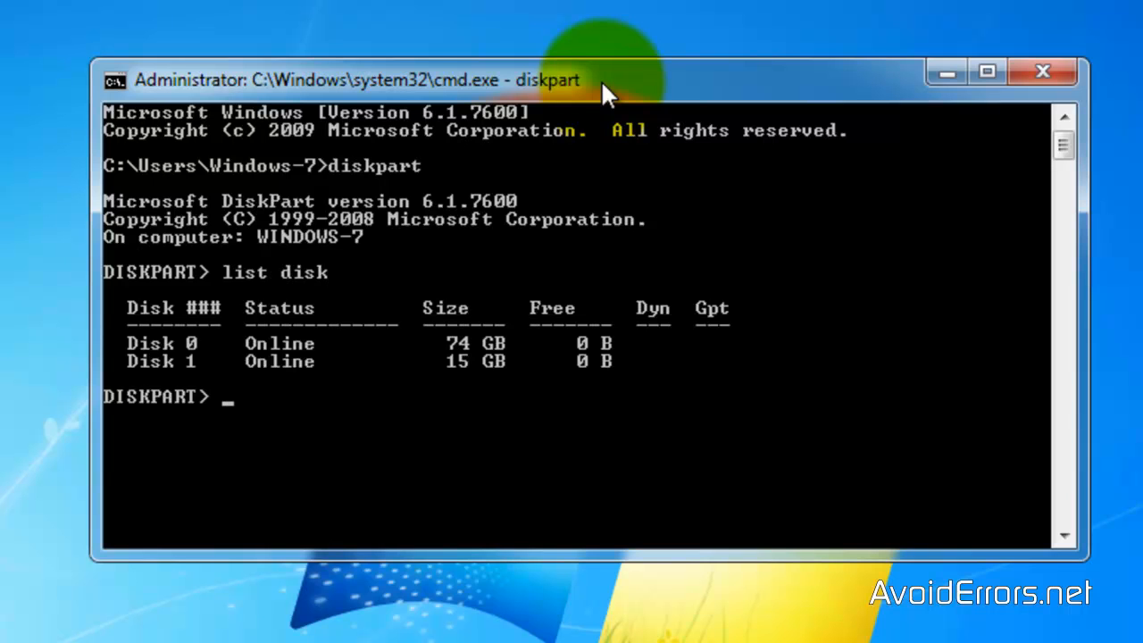
pyautogui.write('select disk 1')
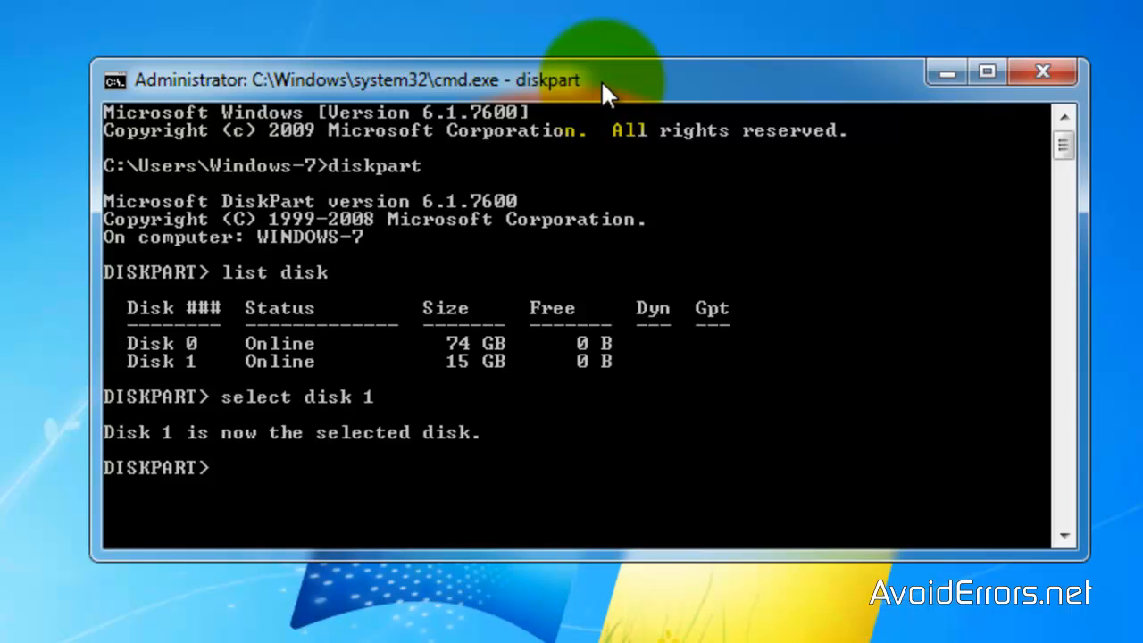
pyautogui.write('clean')
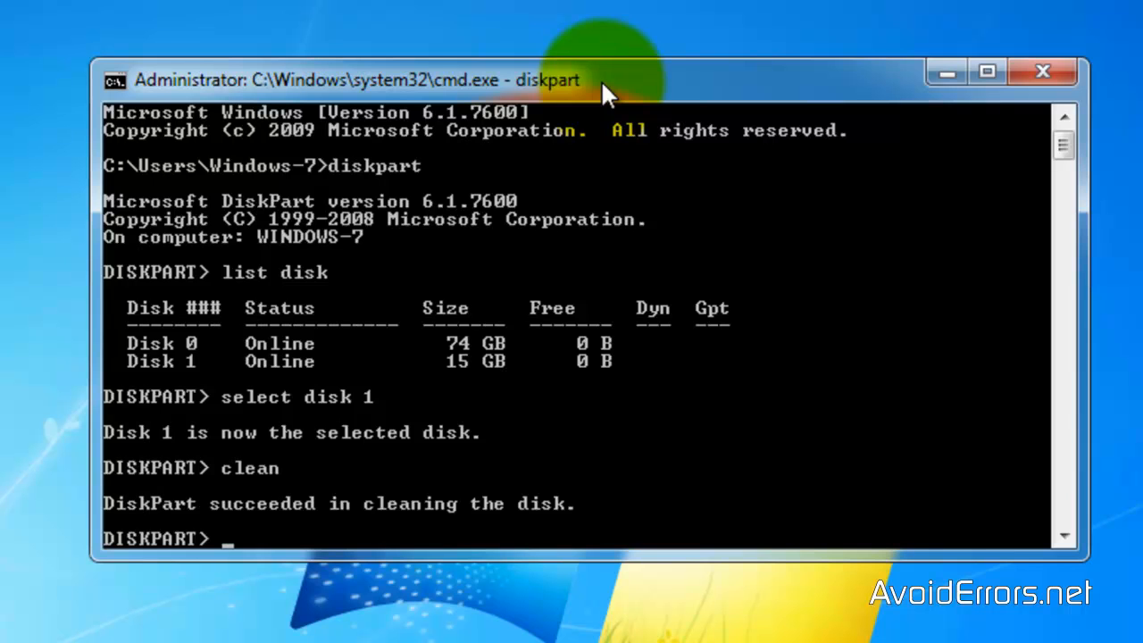
# Create primary partition 1, quick-format it NTFS, assign a drive letter and exit diskpart.
pyautogui.write('create partition primary')
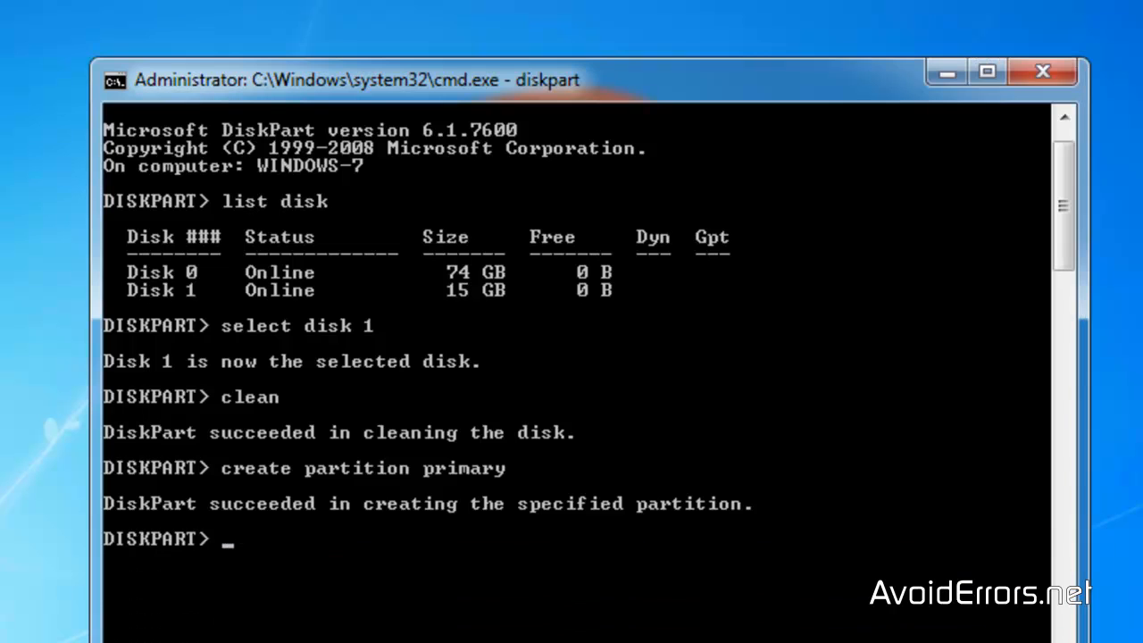
pyautogui.write('select partition 1')
pyautogui.write('active')
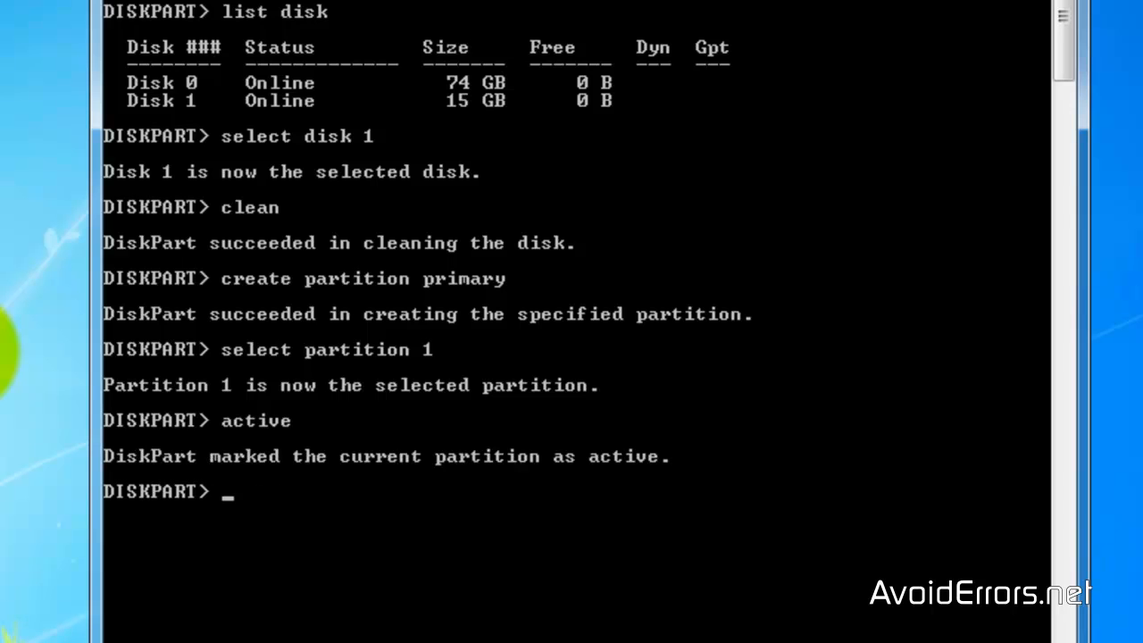
pyautogui.write('format fs=ntfs')
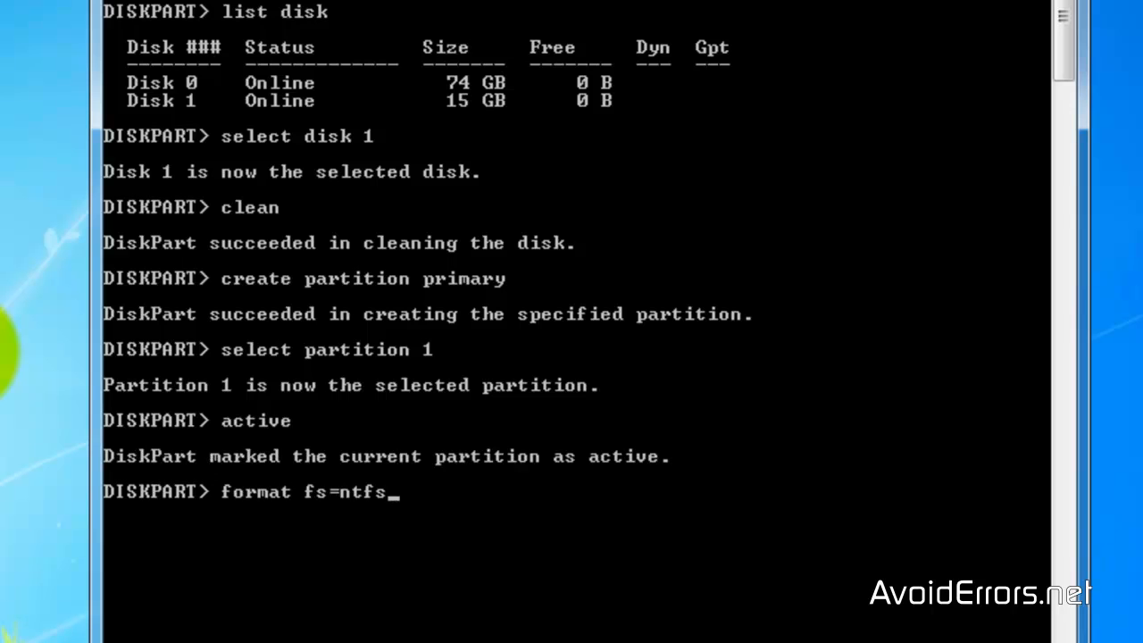
pyautogui.write('quick')
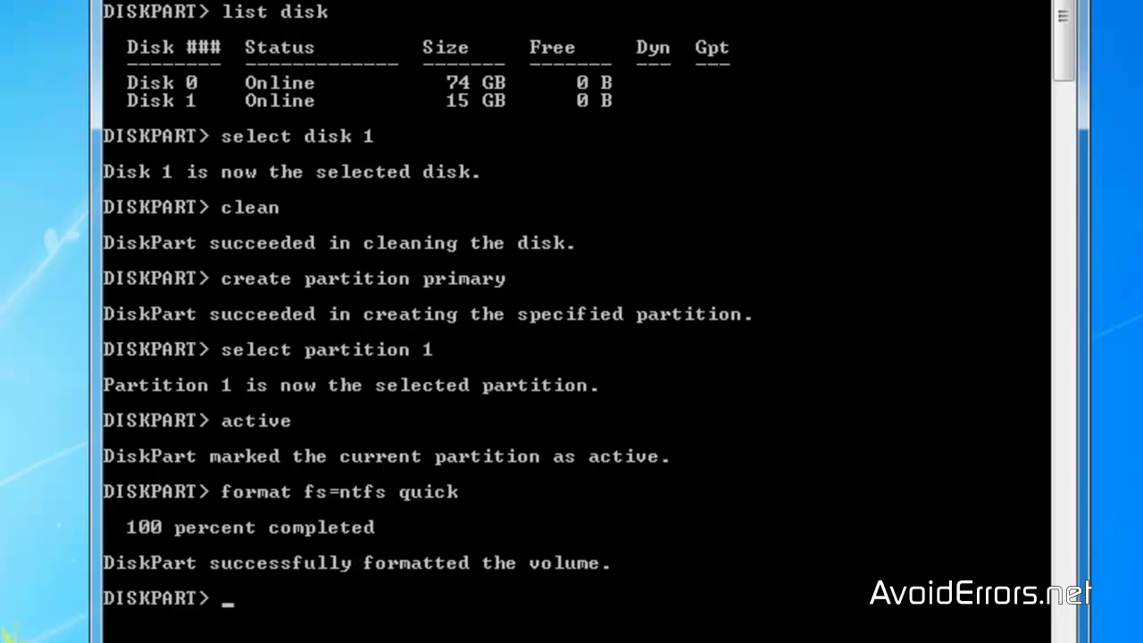
pyautogui.write('assign')
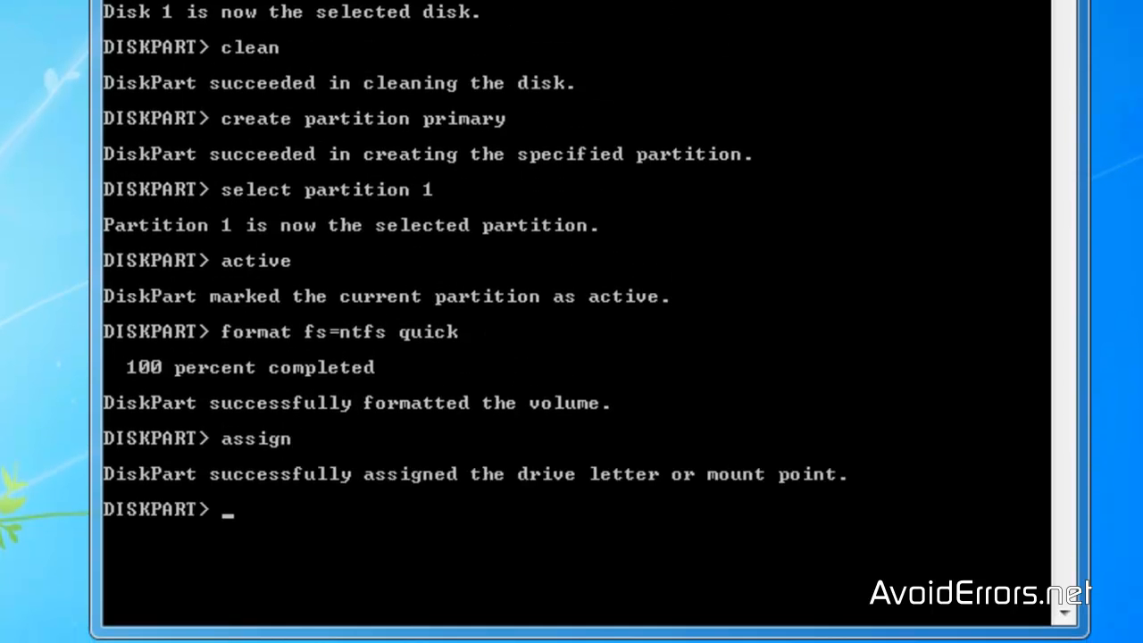
pyautogui.write('exit')
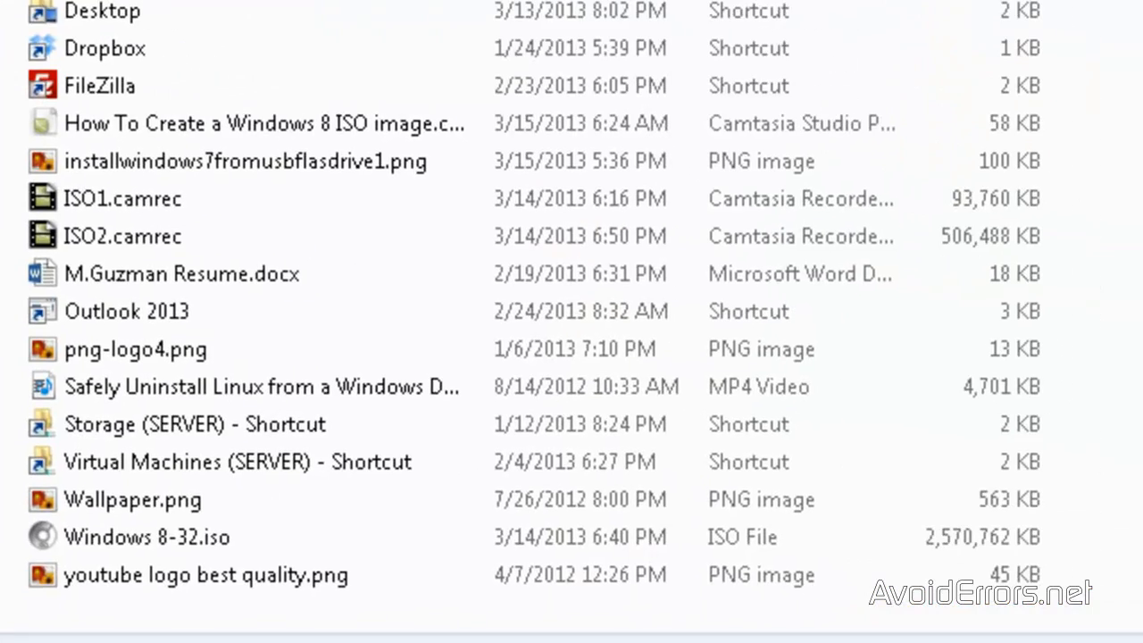
# Extract Windows 8-32.iso to Removable Disk (J:) with WinRAR.
pyautogui.click(146, 536)
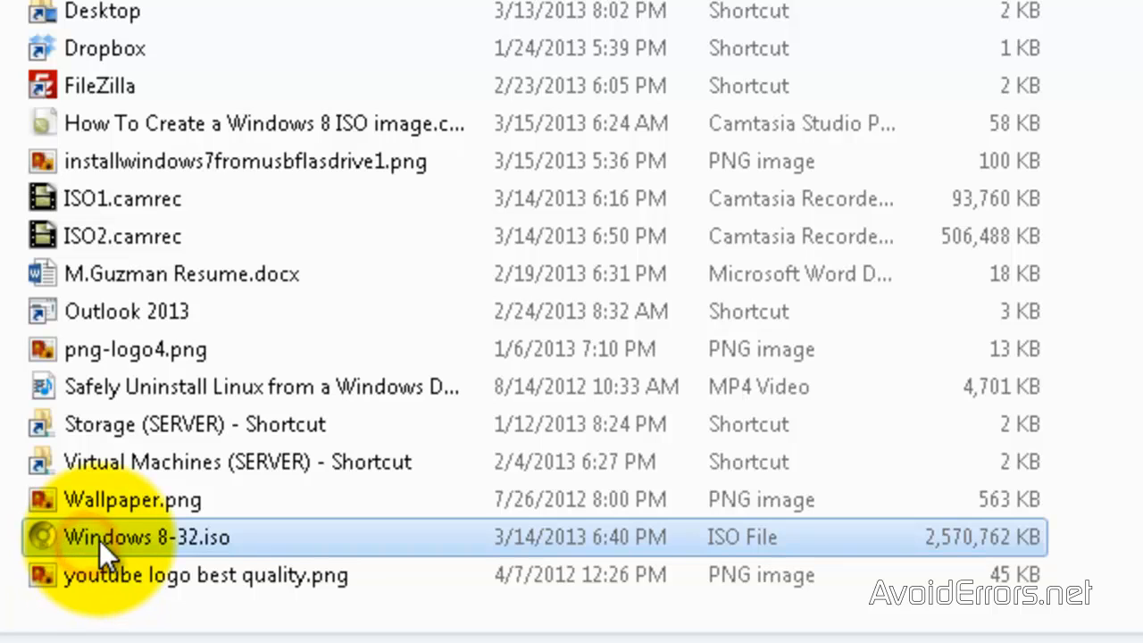
pyautogui.rightClick(146, 536)
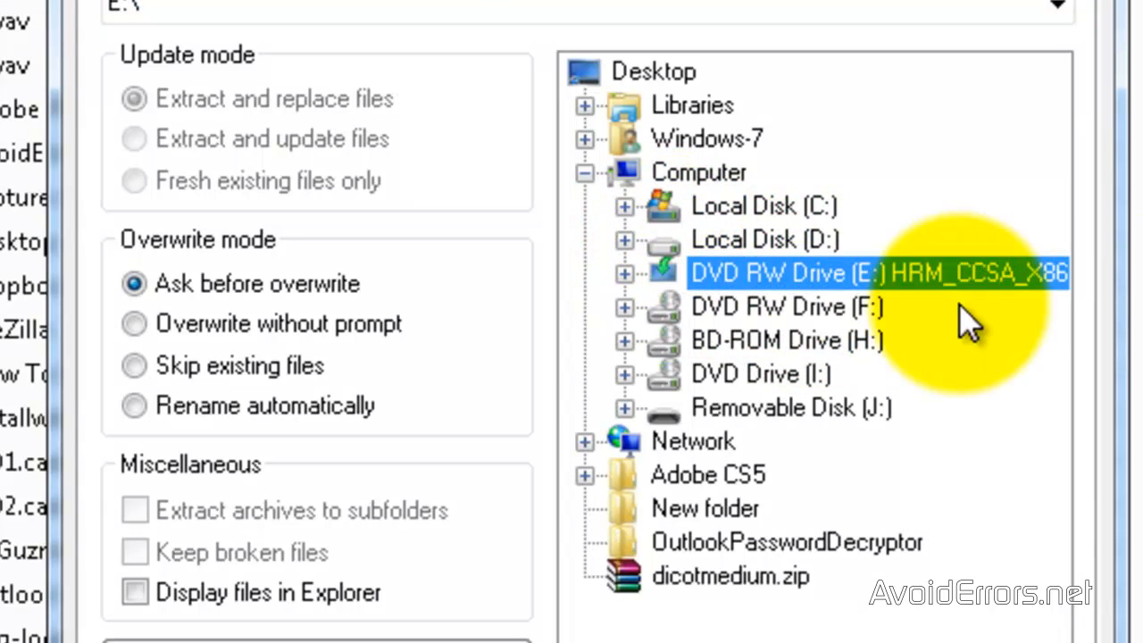
pyautogui.moveTo(778, 429)
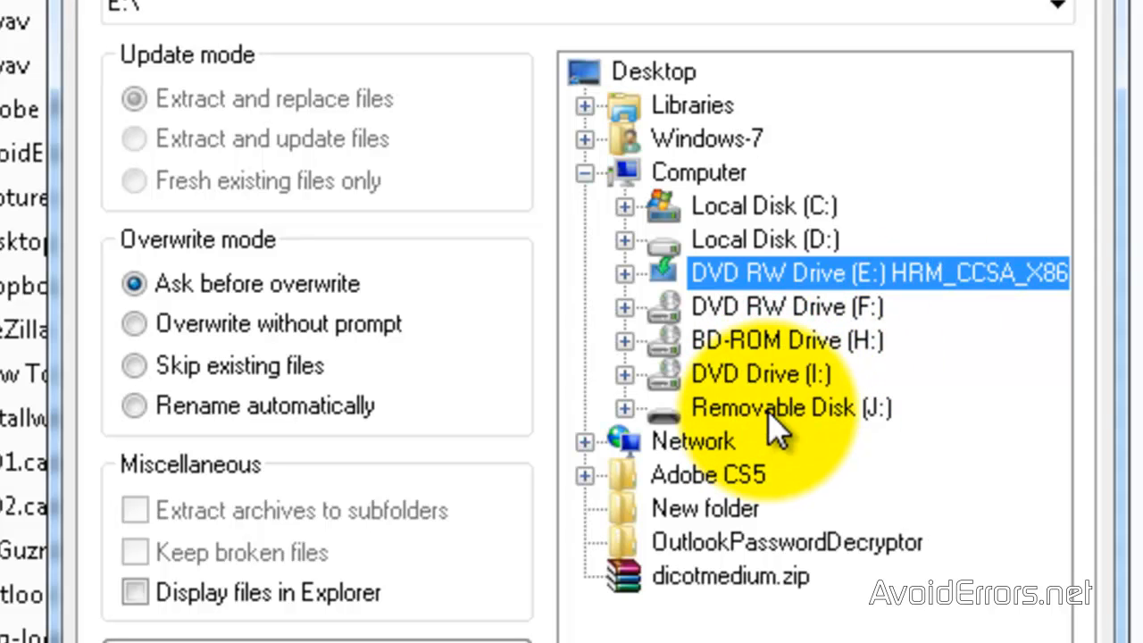
pyautogui.click(771, 408)
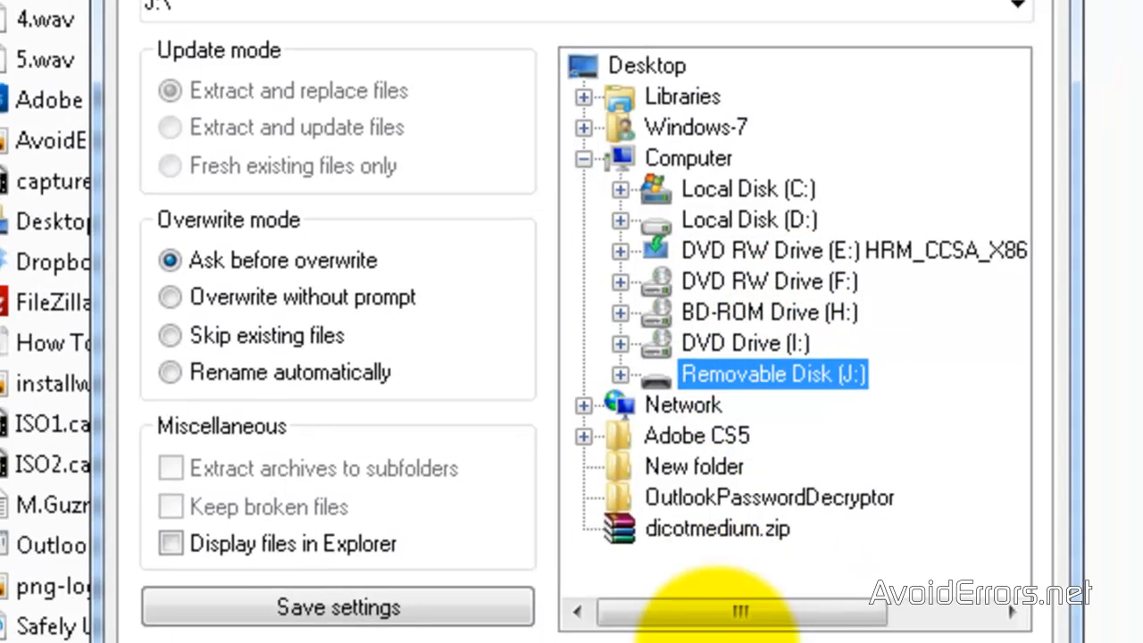
pyautogui.click(337, 607)
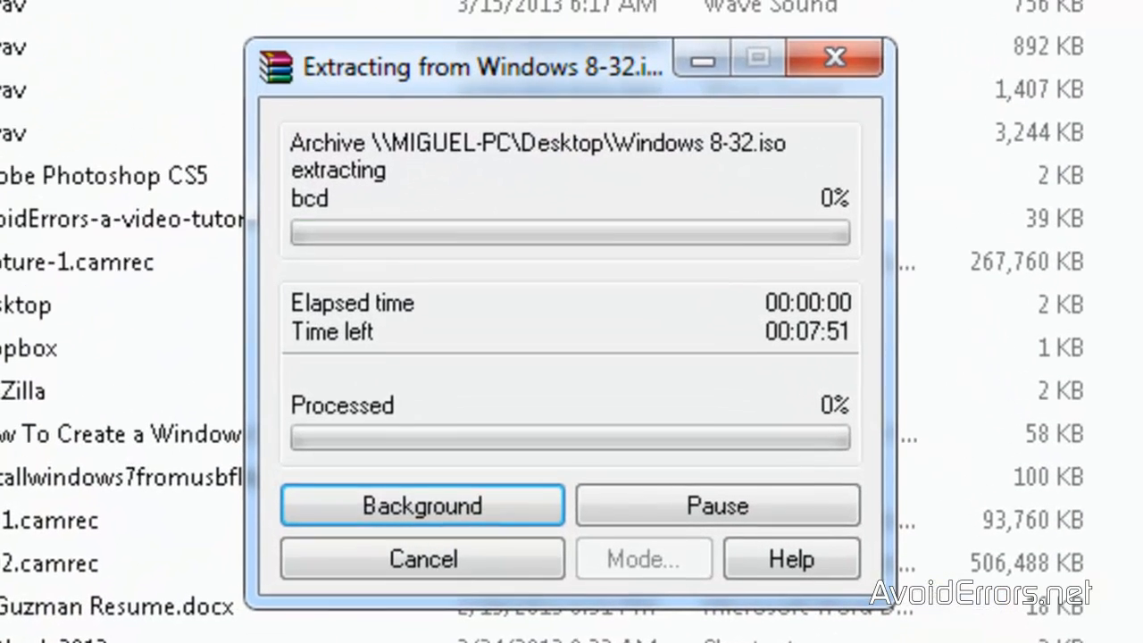